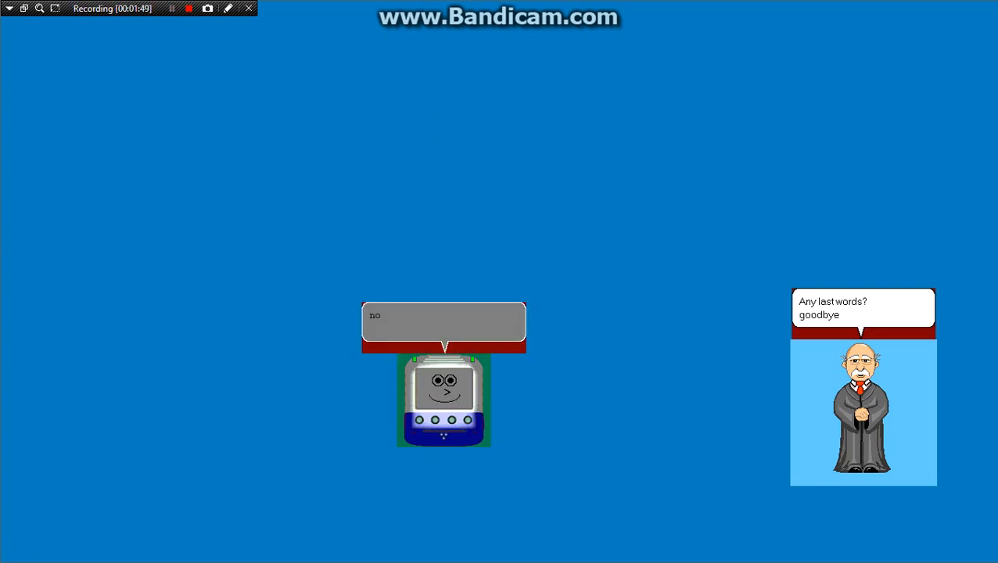
Advance the scene so the old man says goodbye and exits, leaving the robot alone
click(172, 9)
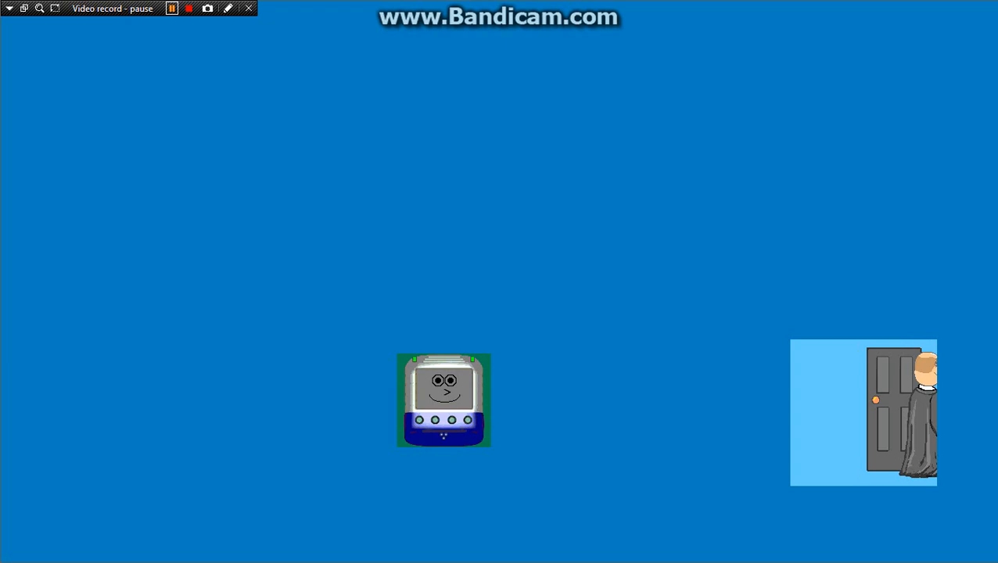